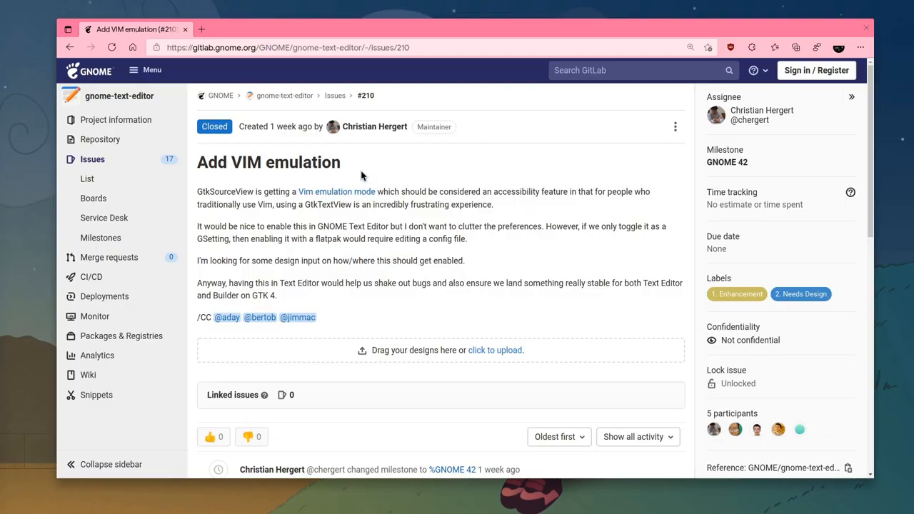
Compare the Text Editor's Vim emulation issue title with GtkSourceView's own Vim emulation issue
triple_click(268, 163)
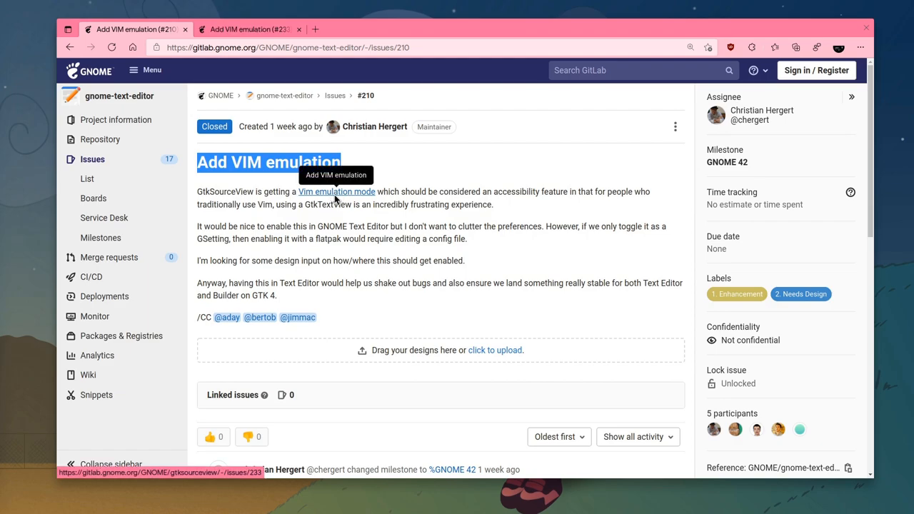
left_click(246, 29)
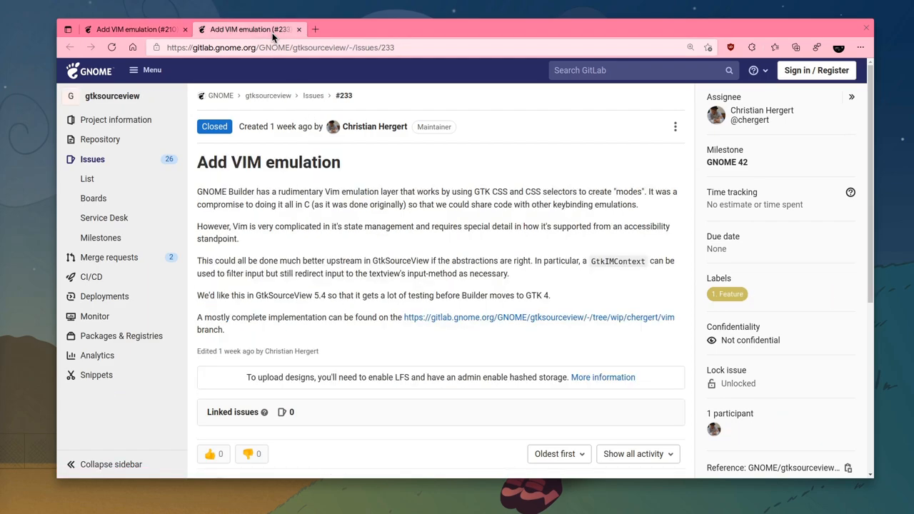
triple_click(269, 162)
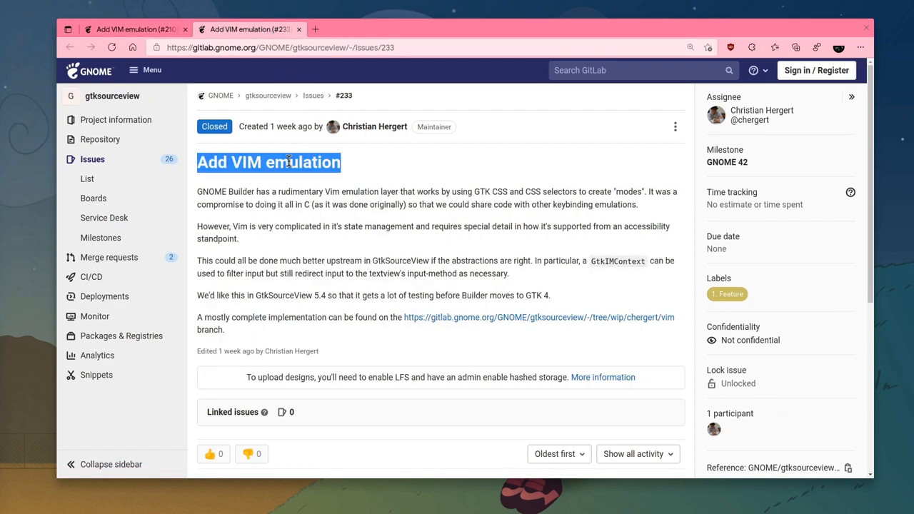
mouse_move(301, 120)
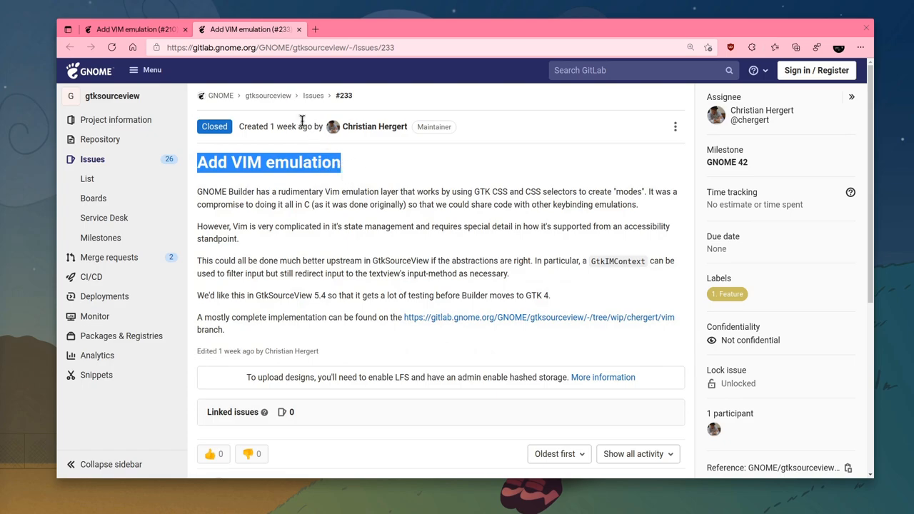
left_click(129, 28)
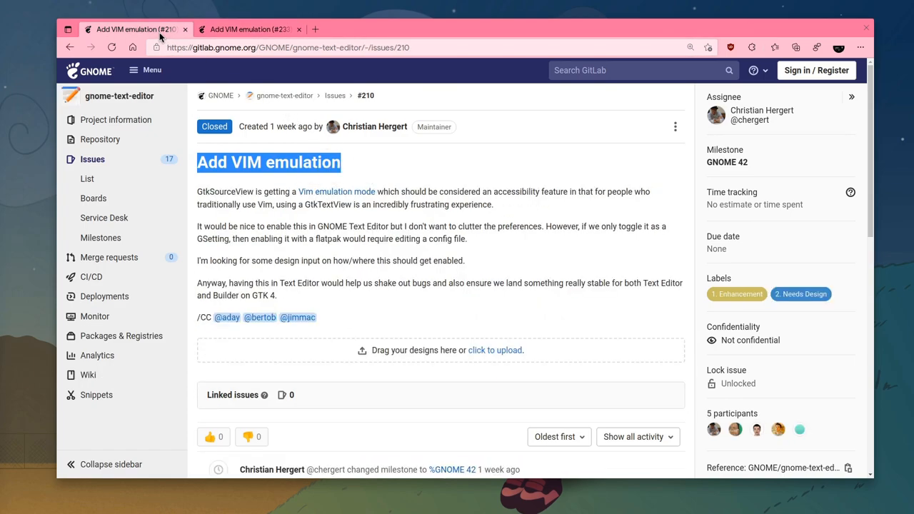
Read the discussion, highlighting the remarks on not cluttering preferences and the redesign ideas
left_click_drag(197, 226, 406, 226)
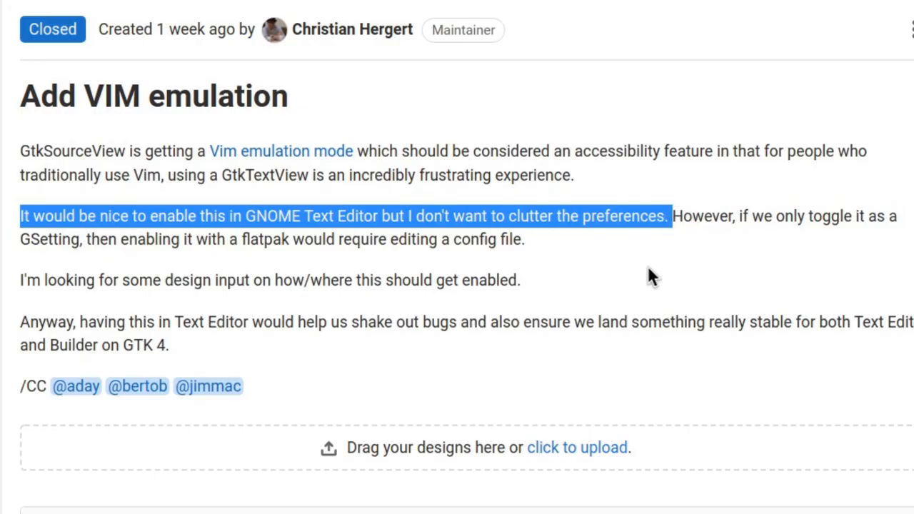
mouse_move(663, 272)
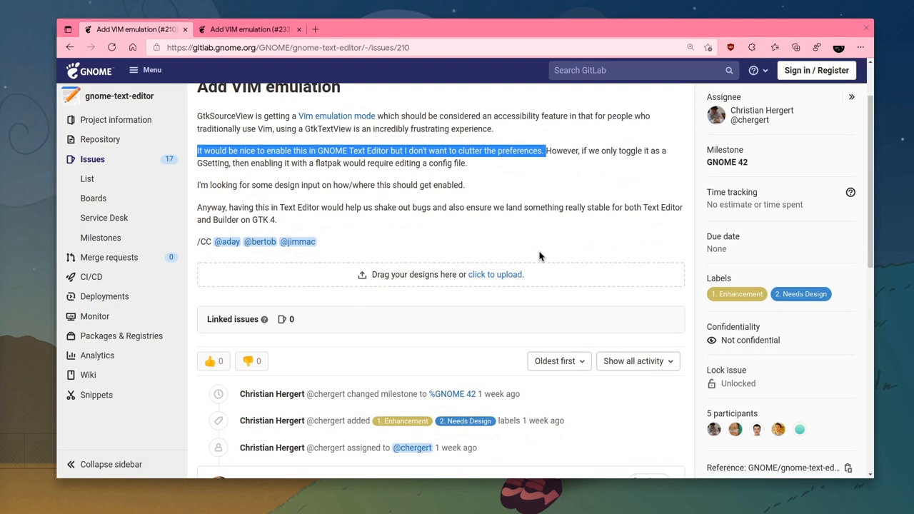
scroll("down", 3)
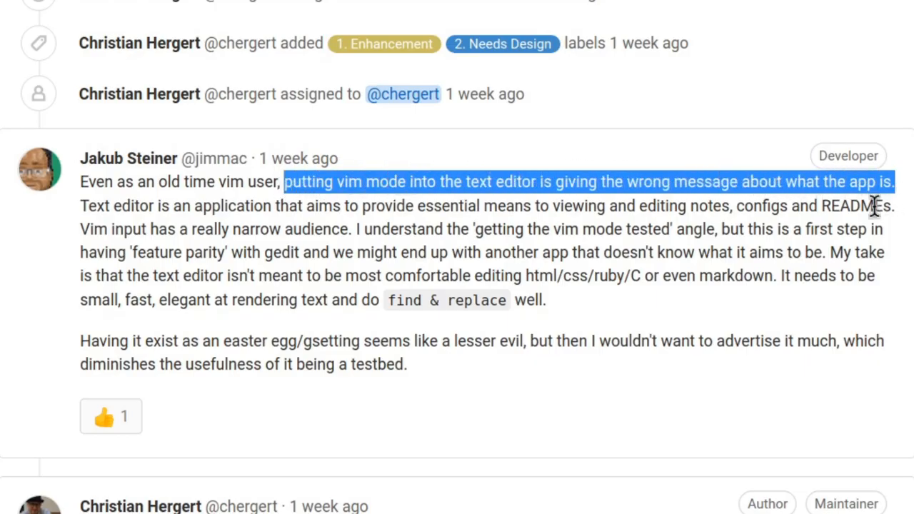
mouse_move(512, 289)
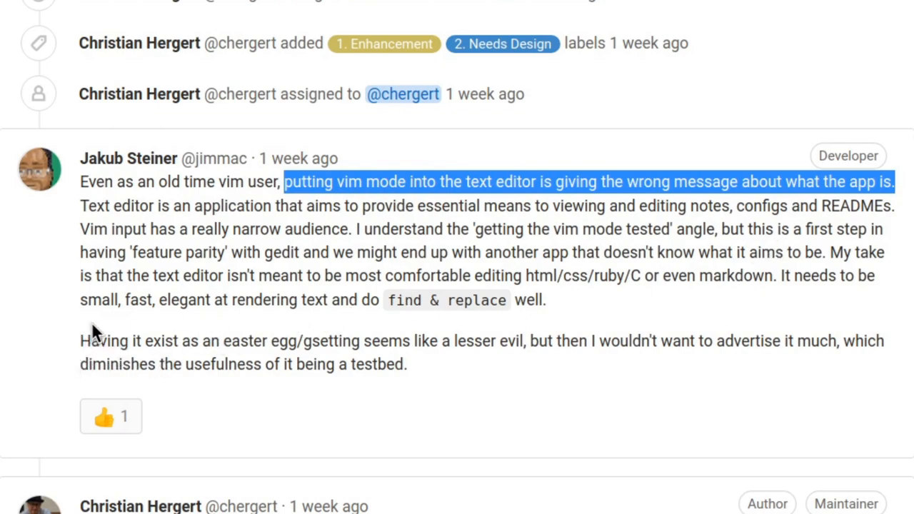
left_click_drag(80, 340, 520, 340)
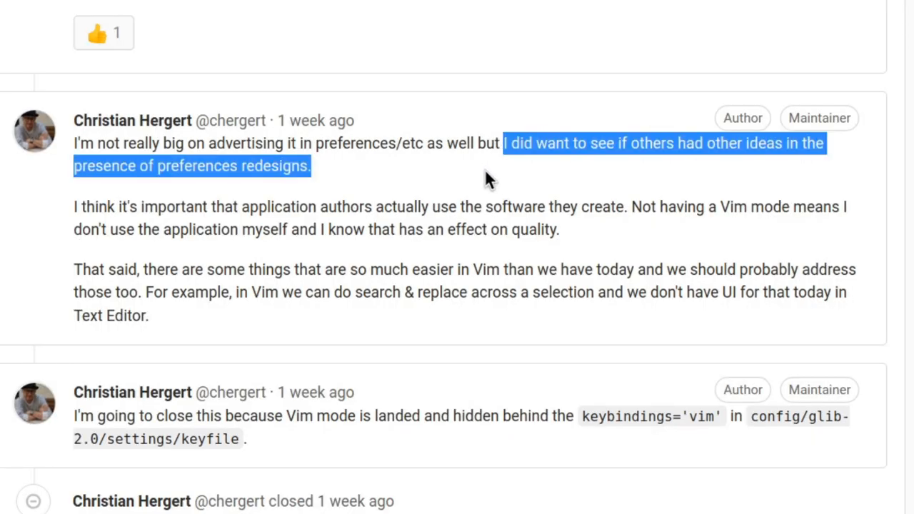
mouse_move(426, 197)
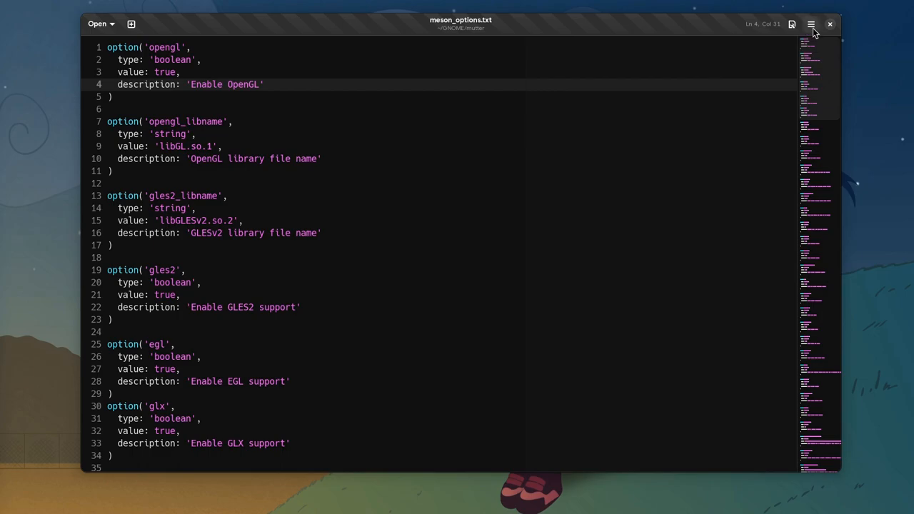
Switch the editor's appearance from Dark style to following the system style
left_click(811, 25)
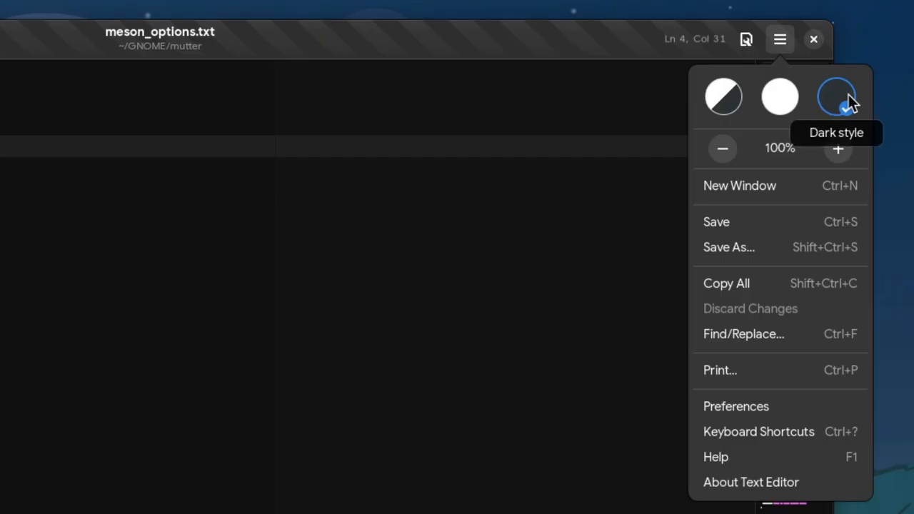
mouse_move(780, 98)
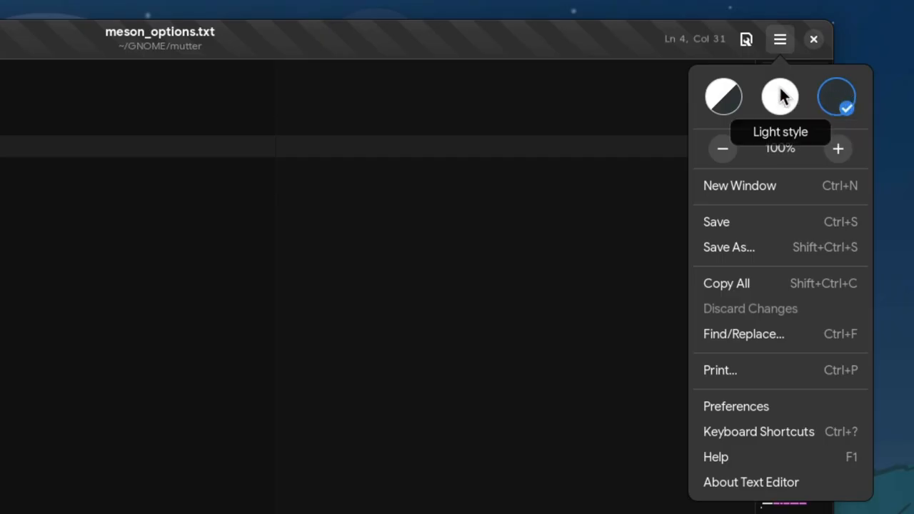
mouse_move(723, 97)
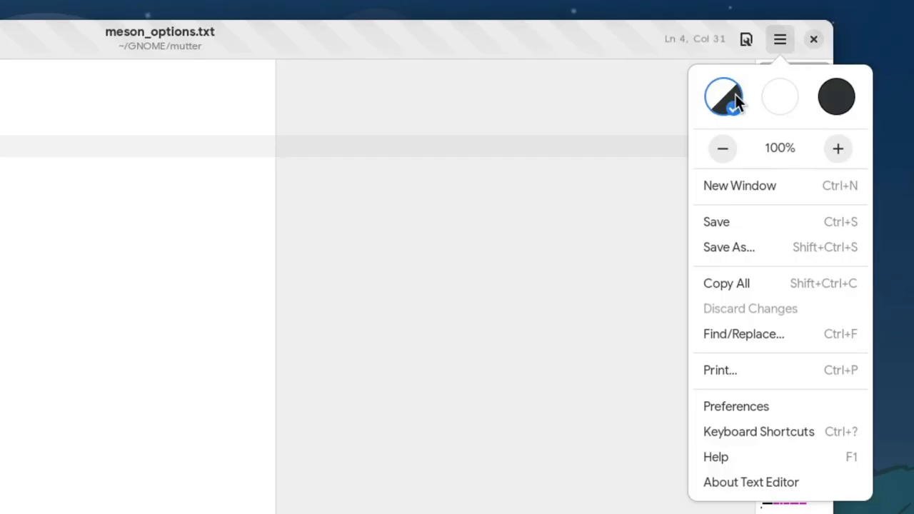
left_click(736, 405)
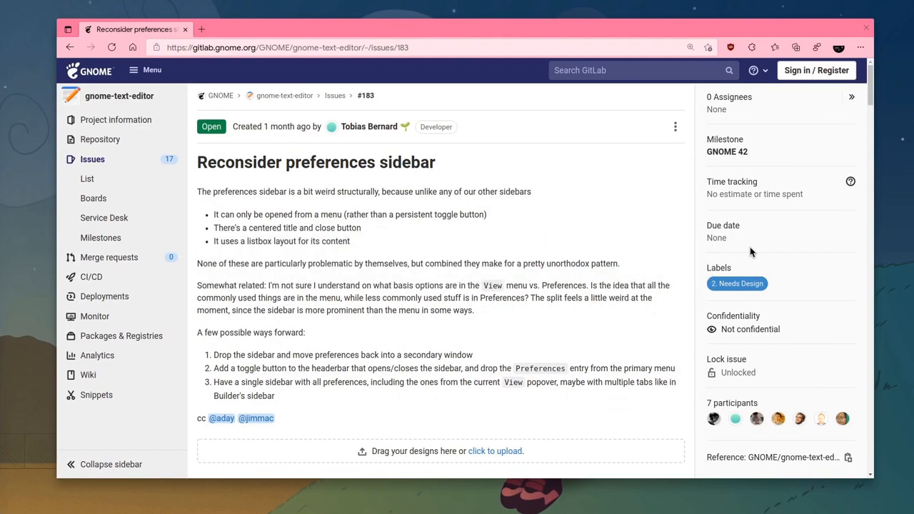
Look over the 'Reconsider preferences sidebar' issue title and body
triple_click(316, 163)
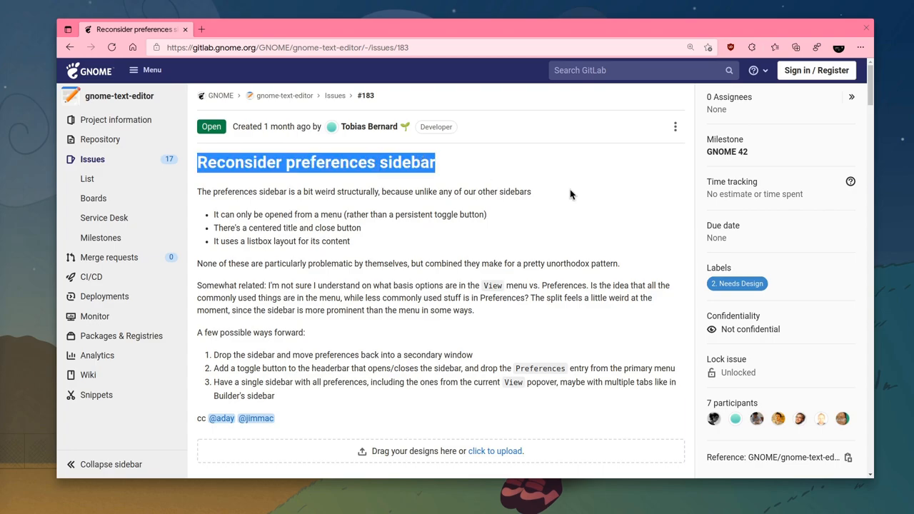
scroll("down", 3)
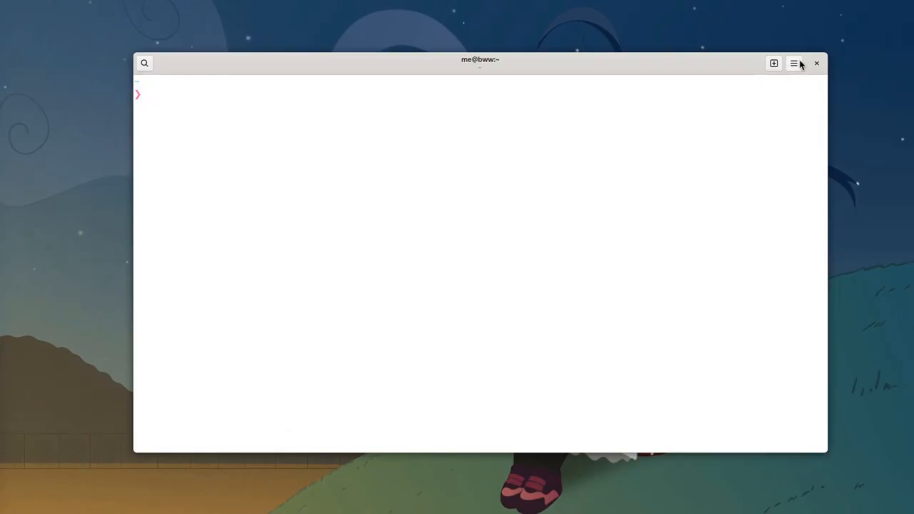
Start a nano command for the .var/app/org.gnome.TextEditor path at the prompt
left_click(795, 63)
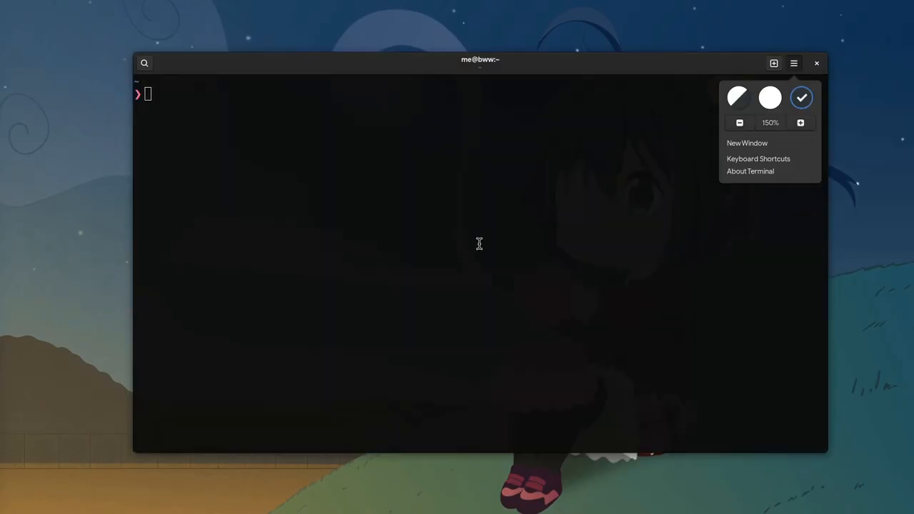
left_click(795, 63)
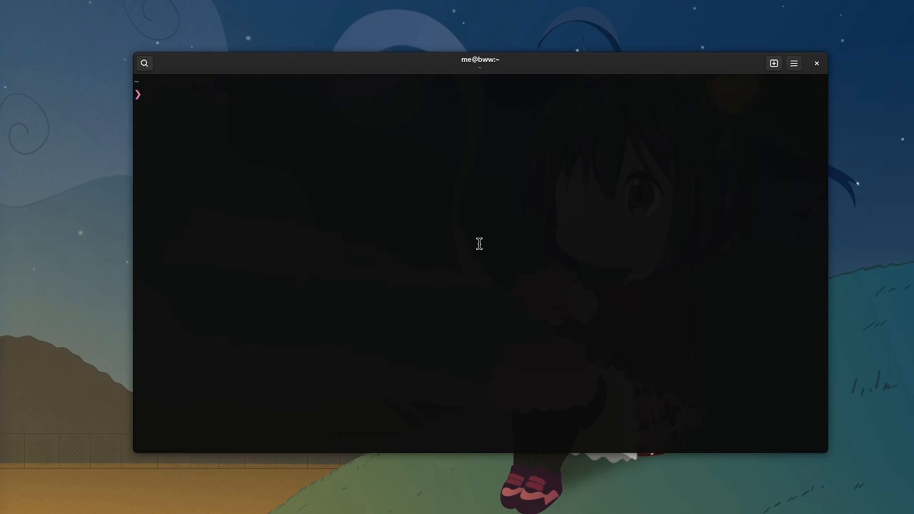
type("nano")
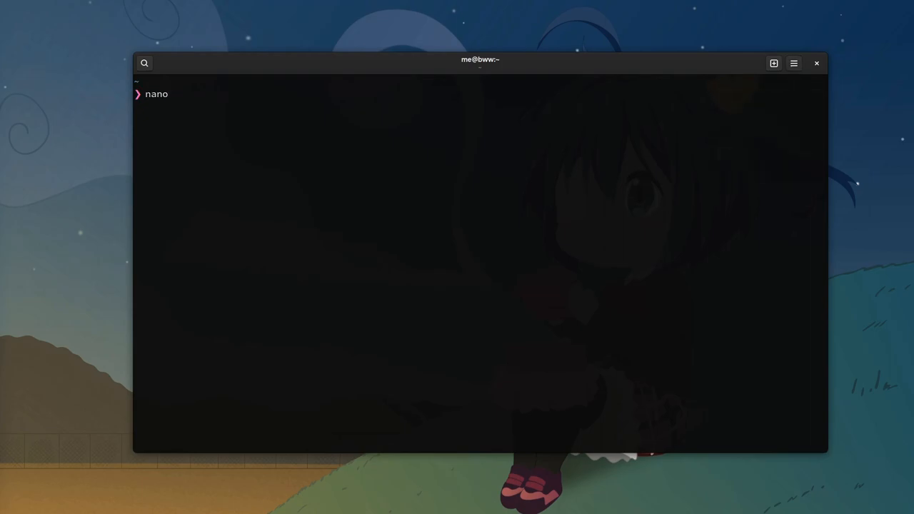
type(".var/")
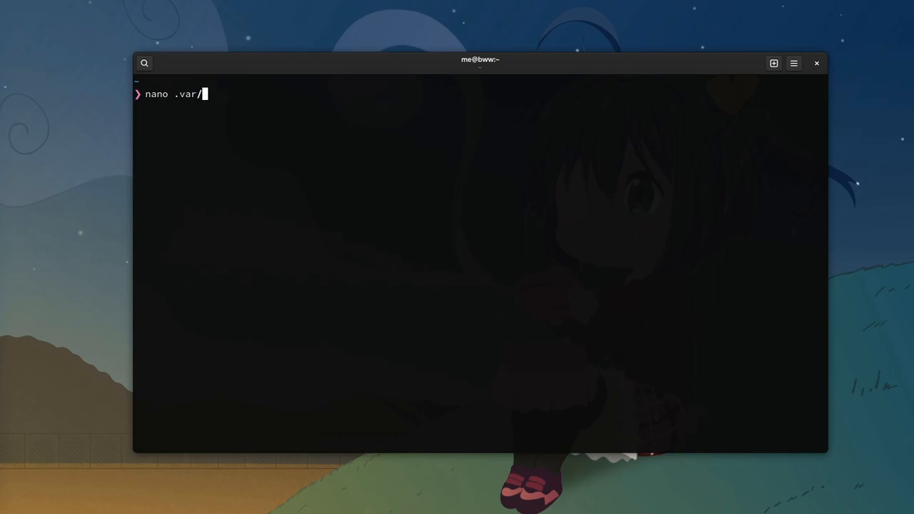
type("app/")
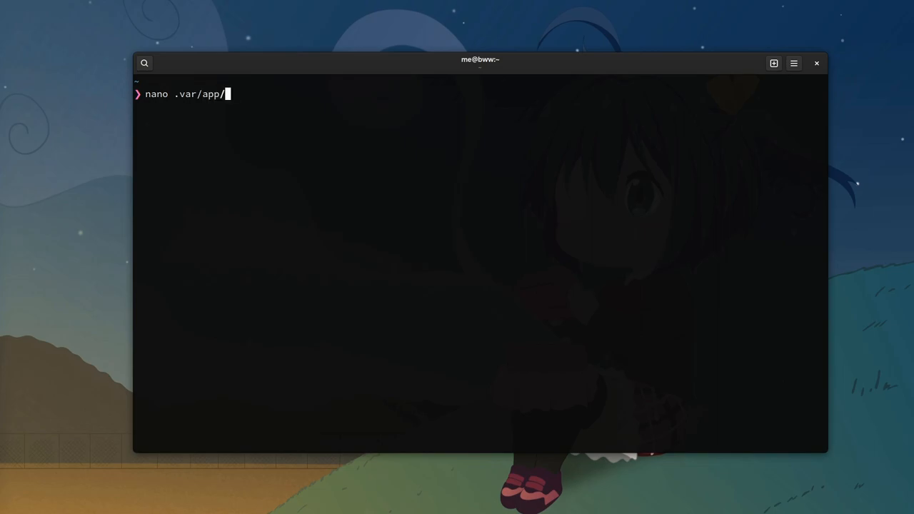
type("org")
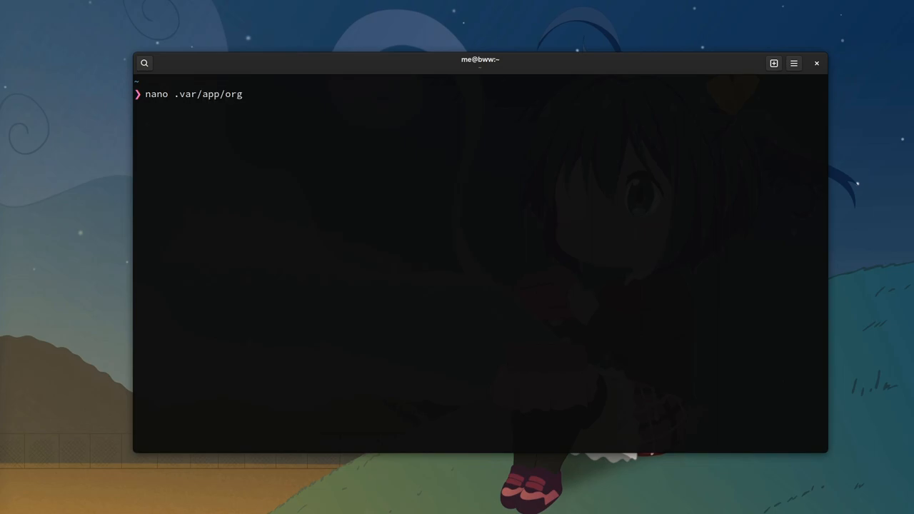
type(".gnome.Te")
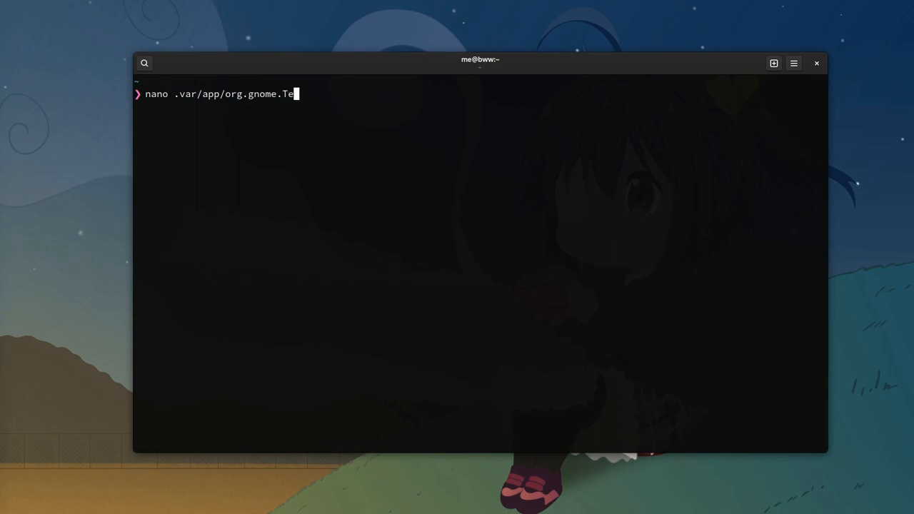
Complete the path to TextEditor.Devel/config/glib-2.0/settings/keyfile and open it in nano
key("Tab")
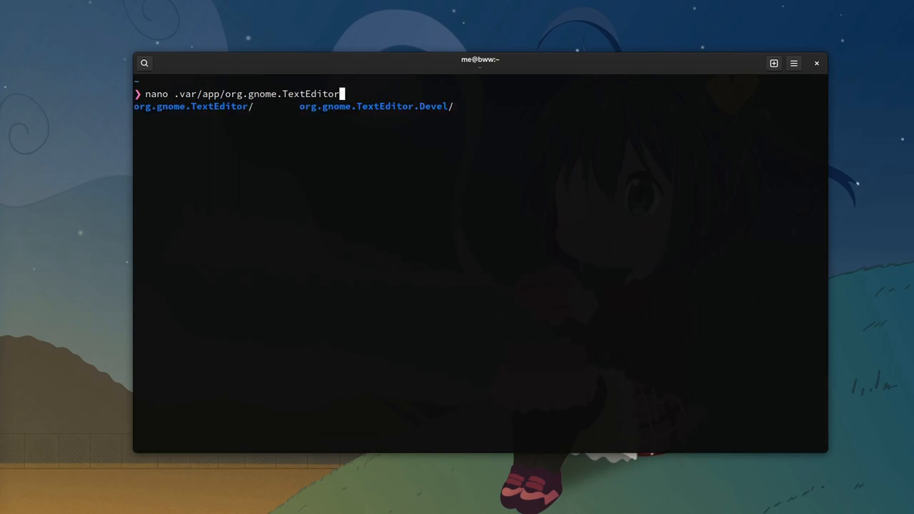
key("Tab")
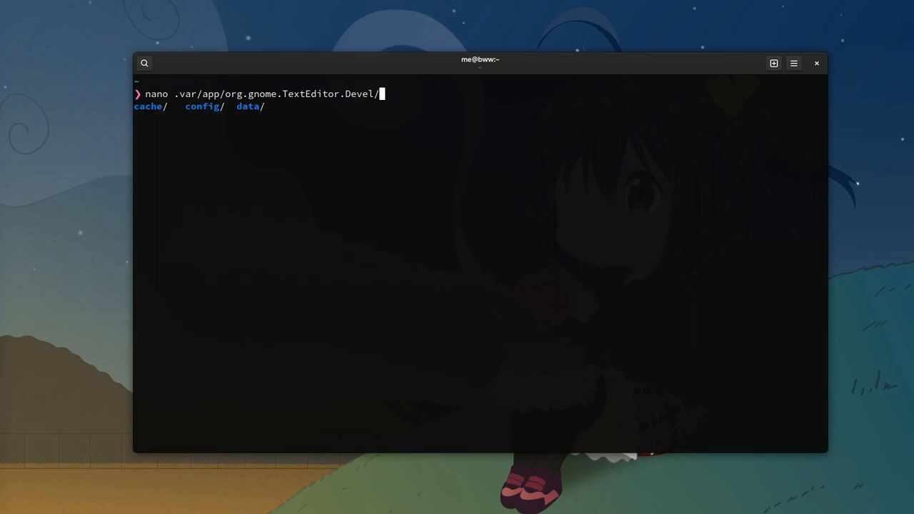
key("Tab")
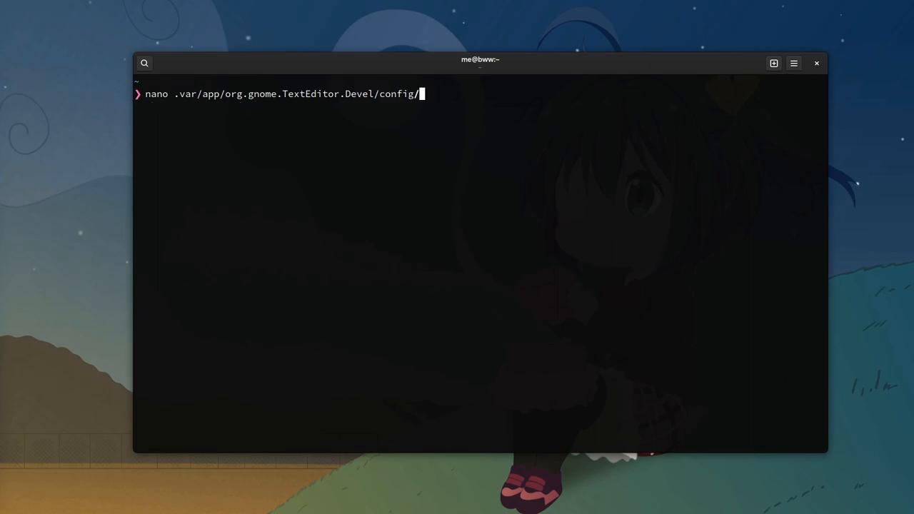
key("Tab")
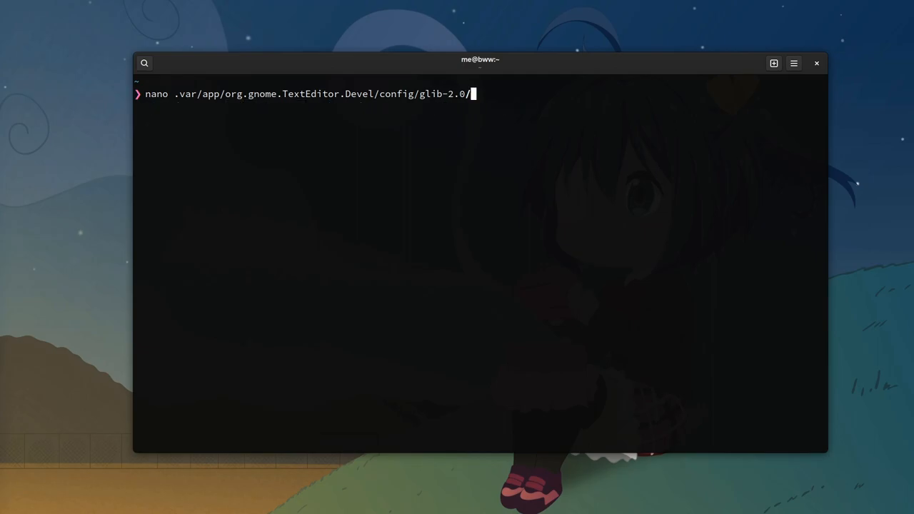
type("settings/keyfile")
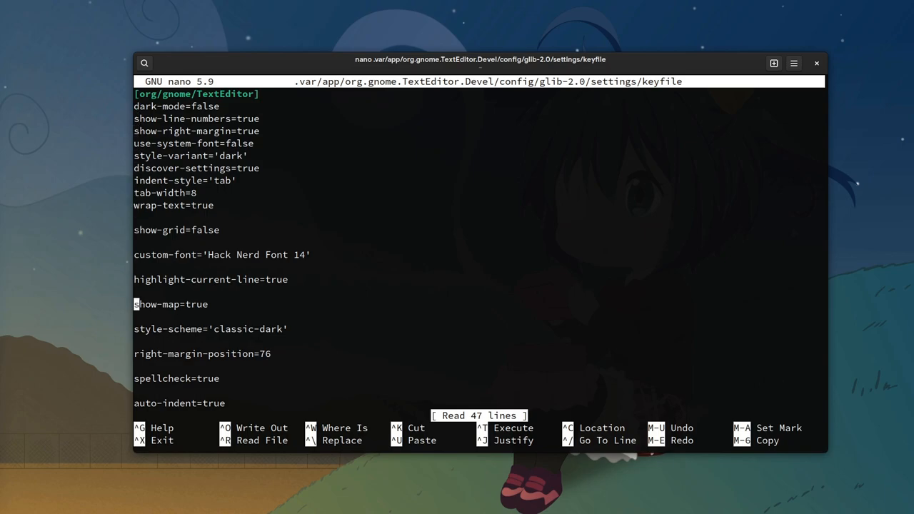
Add a keybindings='vim' line beneath restore-session=true and save the keyfile
scroll("down", 3)
type("keybindin")
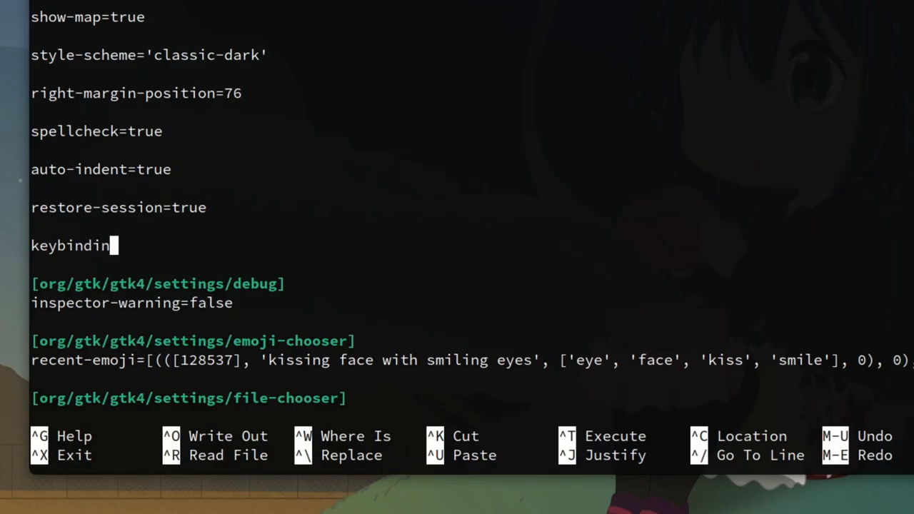
type("gs='")
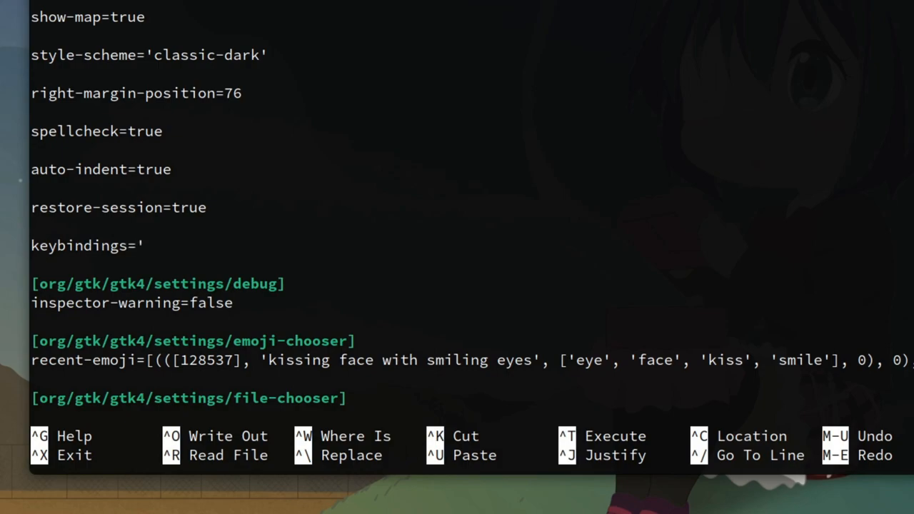
type("vim'")
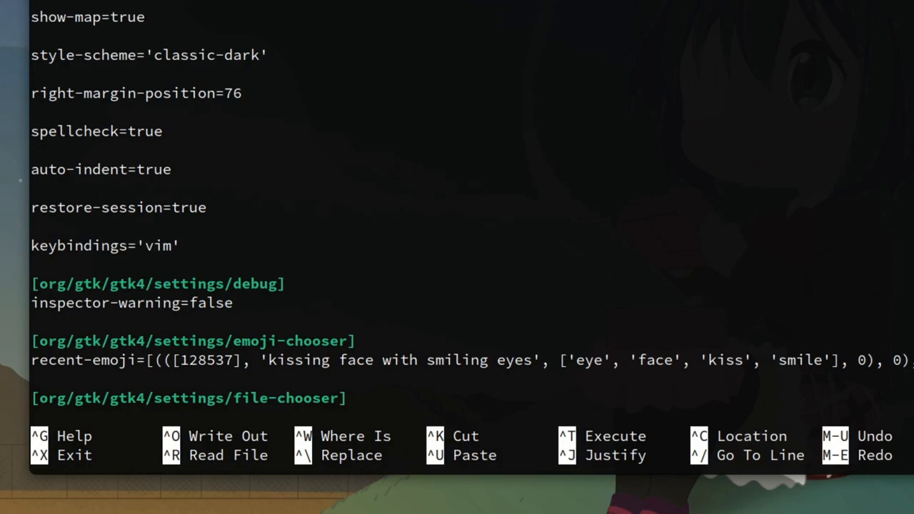
key("ctrl+o")
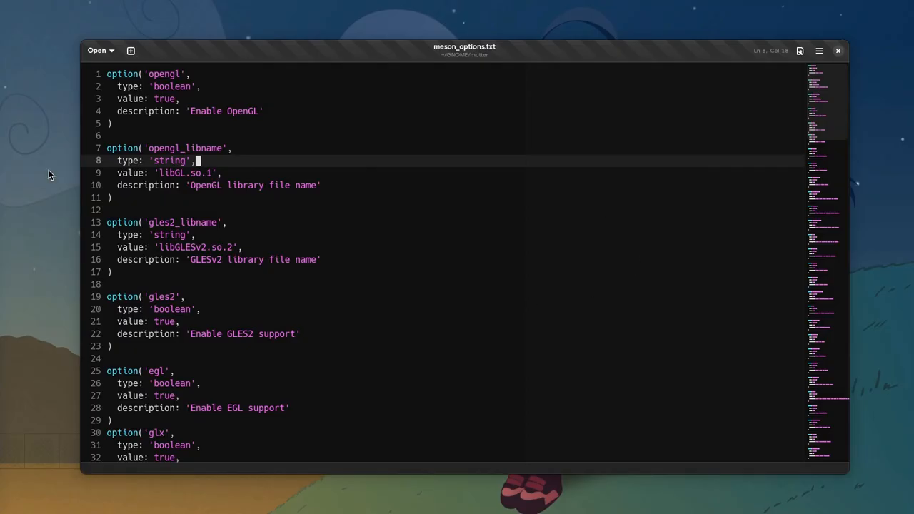
mouse_move(383, 174)
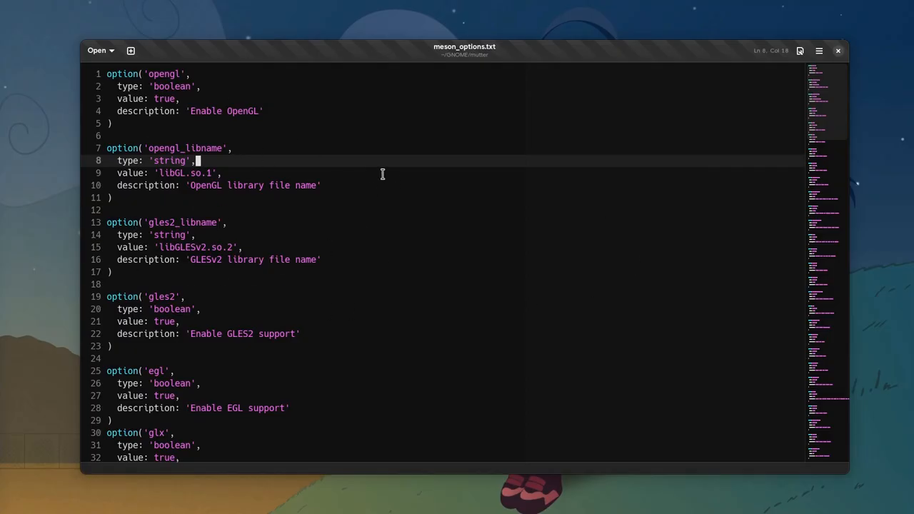
Delete the trailing comma after type: 'string' on line 8 using Vim mode
key("BackSpace")
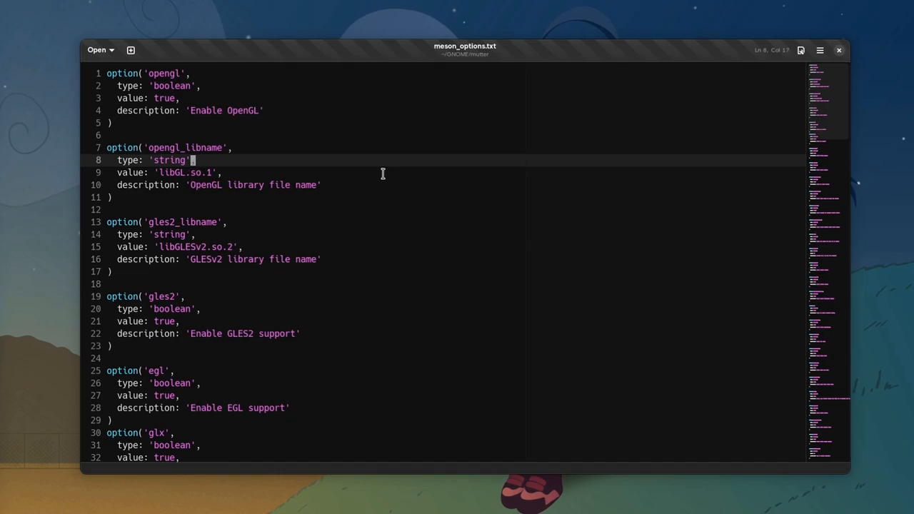